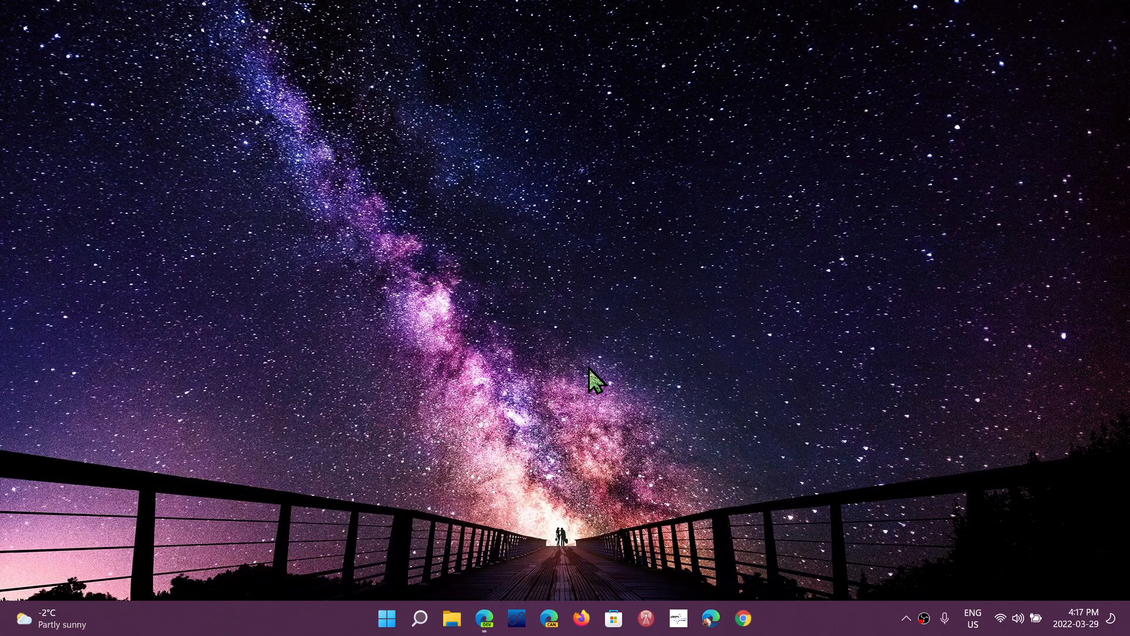
mouse_move(372, 323)
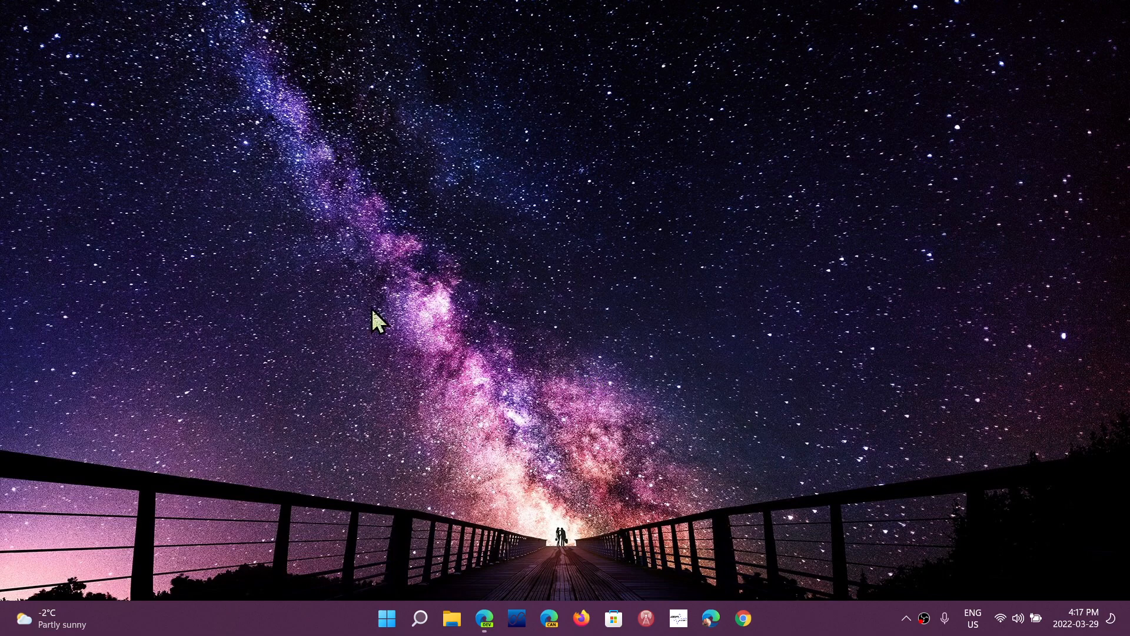
Check the Windows version via winver from search, then dismiss the About Windows box
click(419, 618)
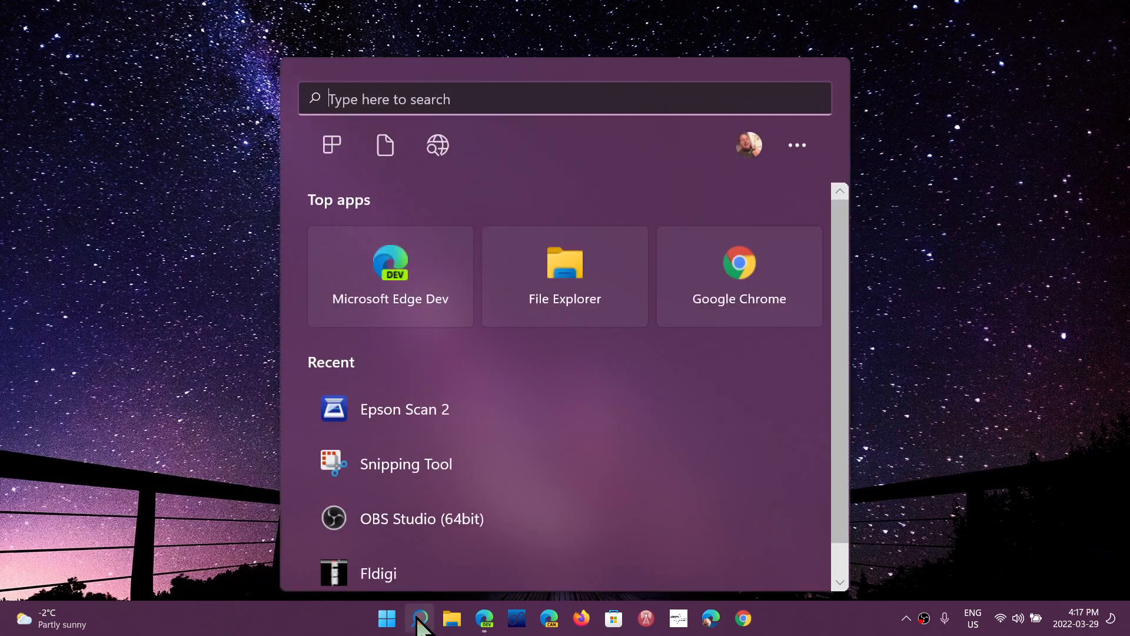
text(wi)
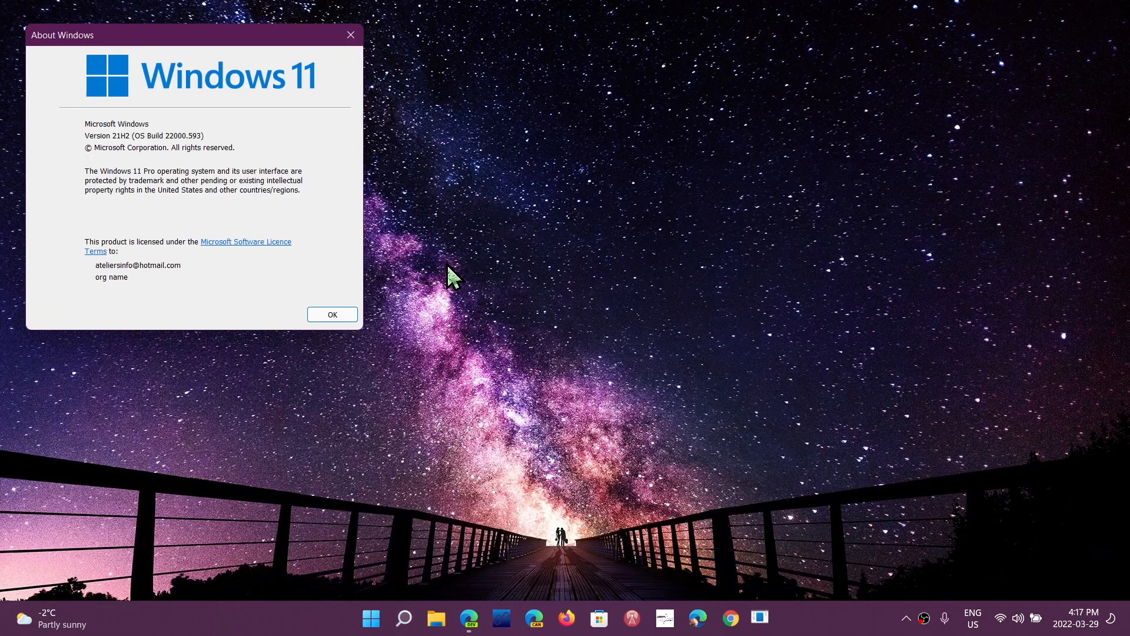
mouse_move(222, 43)
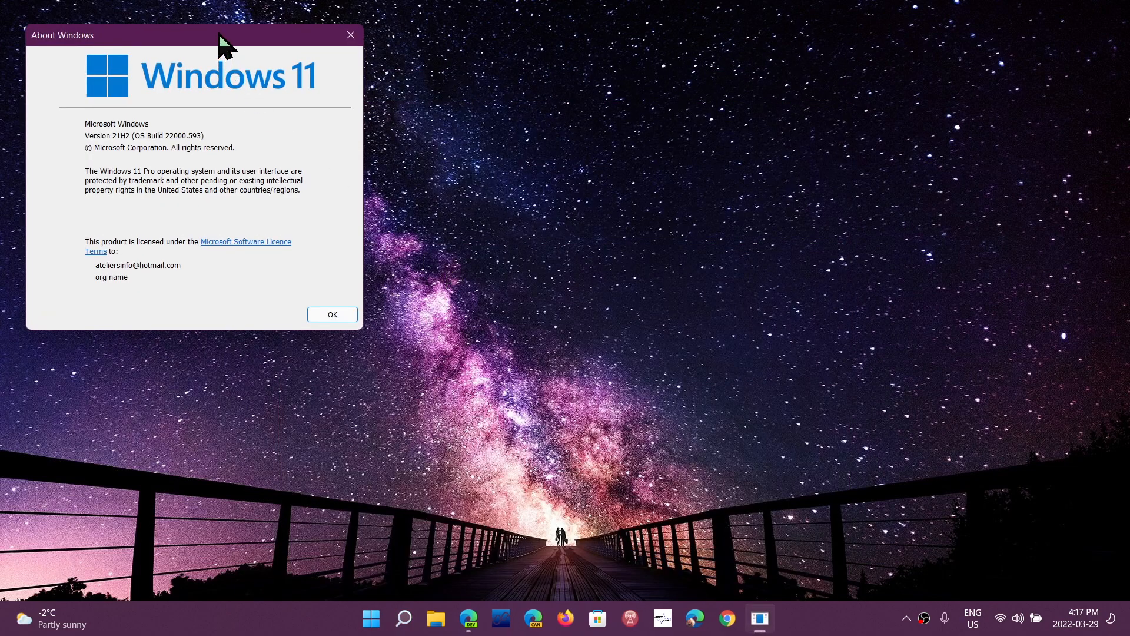
drag(192, 35, 646, 224)
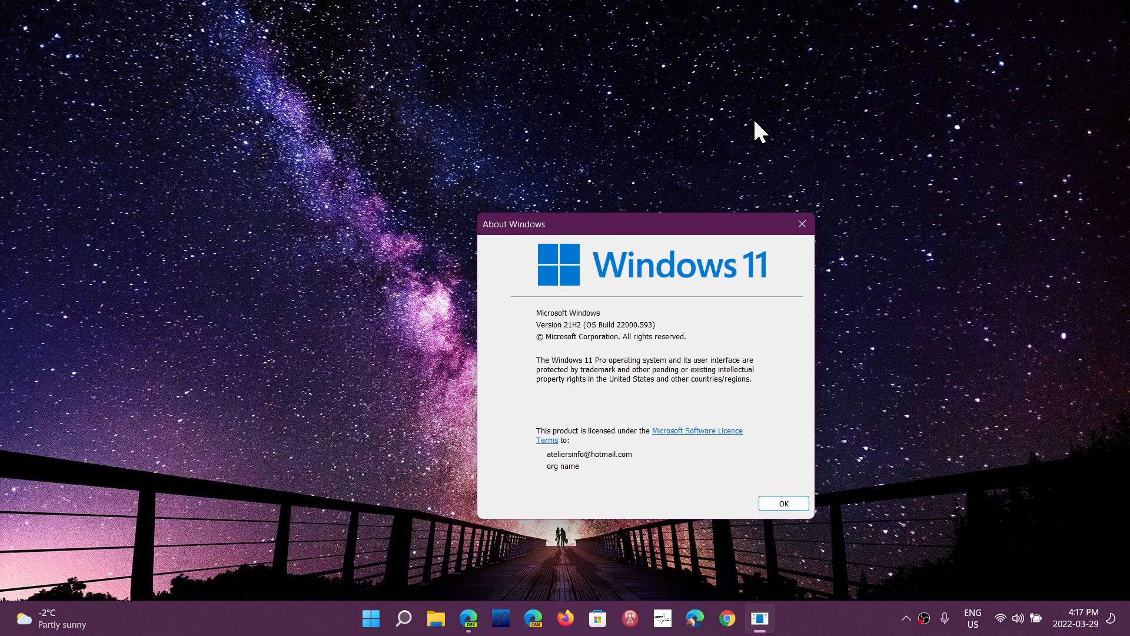
mouse_move(619, 303)
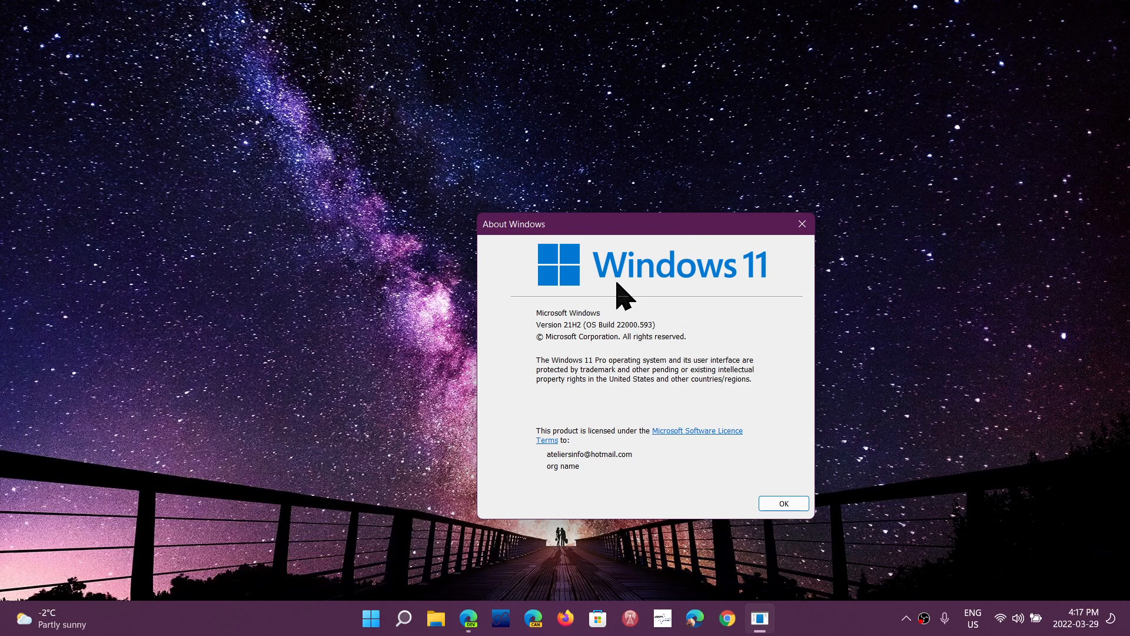
mouse_move(683, 327)
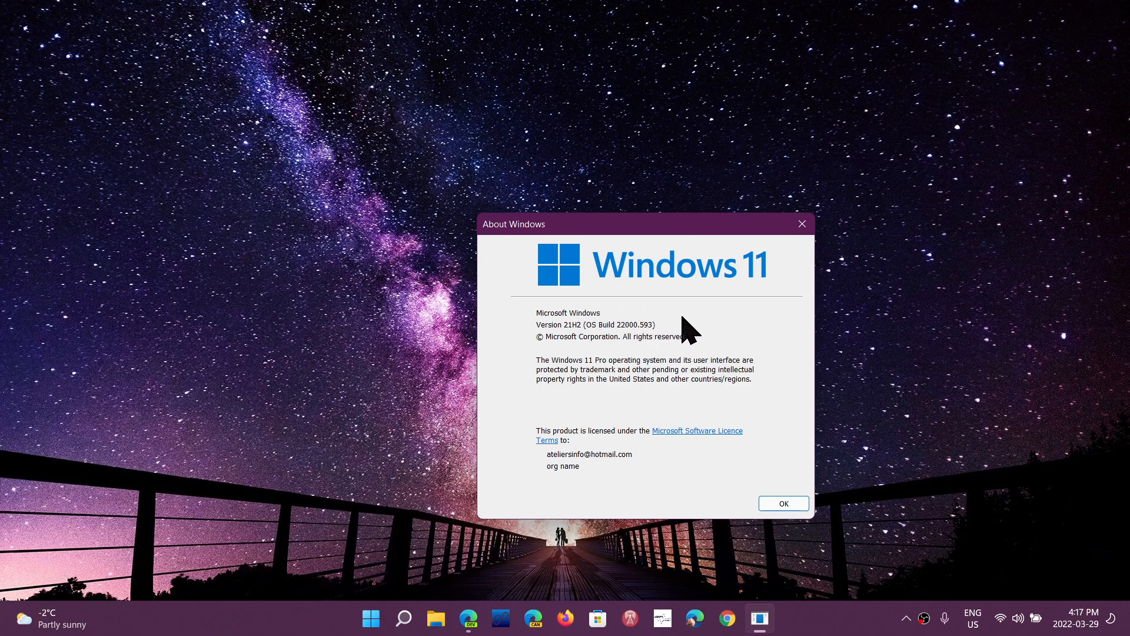
click(784, 503)
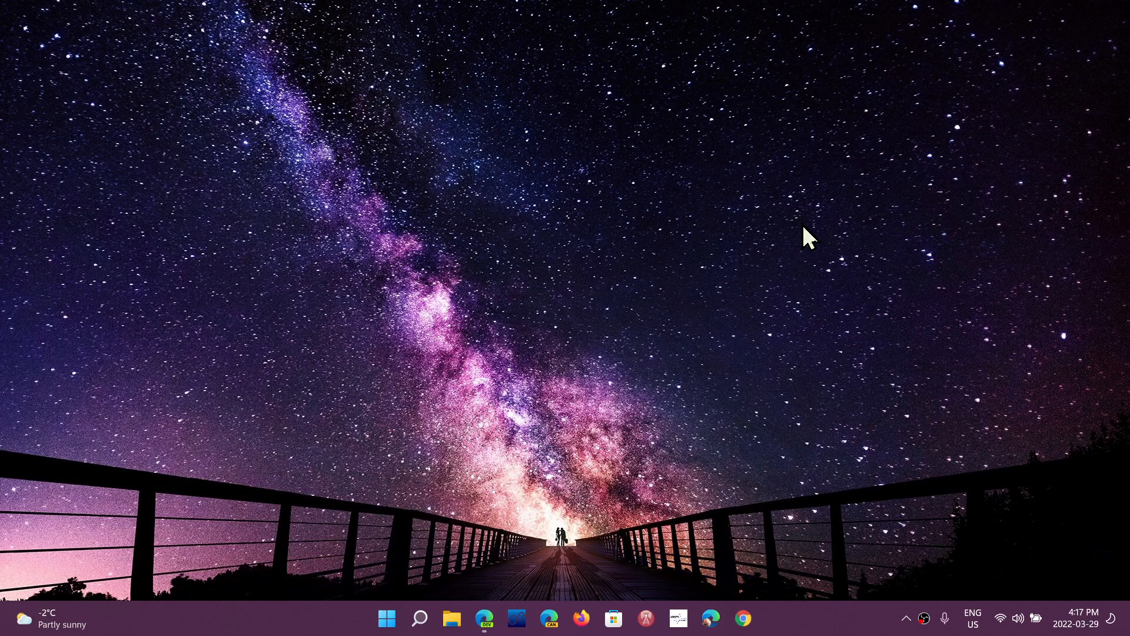
mouse_move(452, 485)
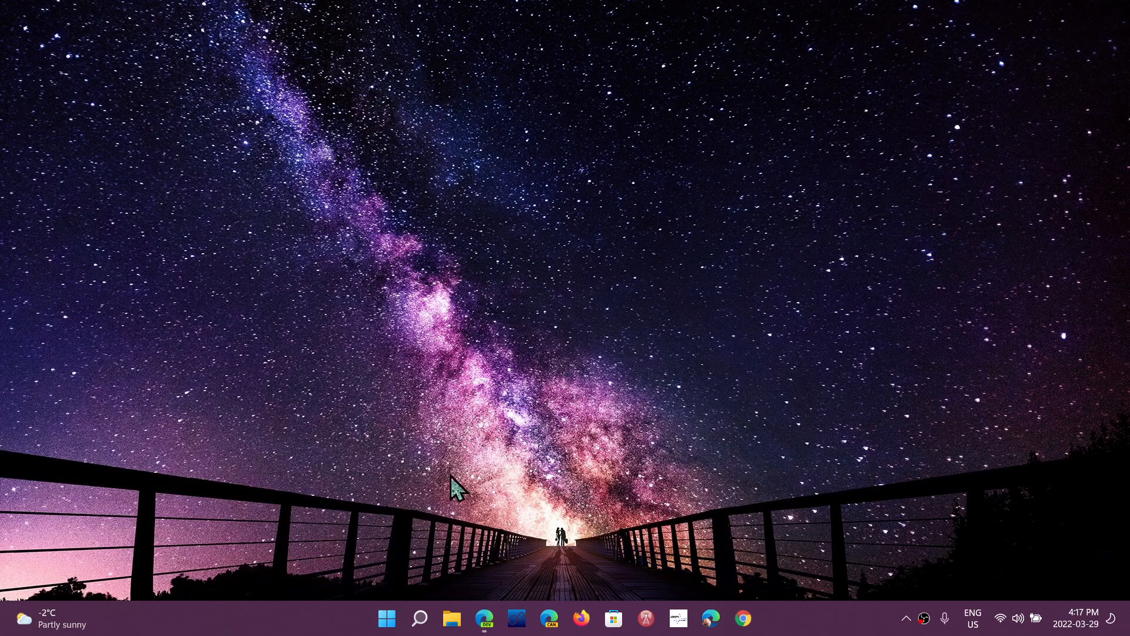
Go to Settings > Apps > Default apps and filter the app list by 'chrome'
click(387, 616)
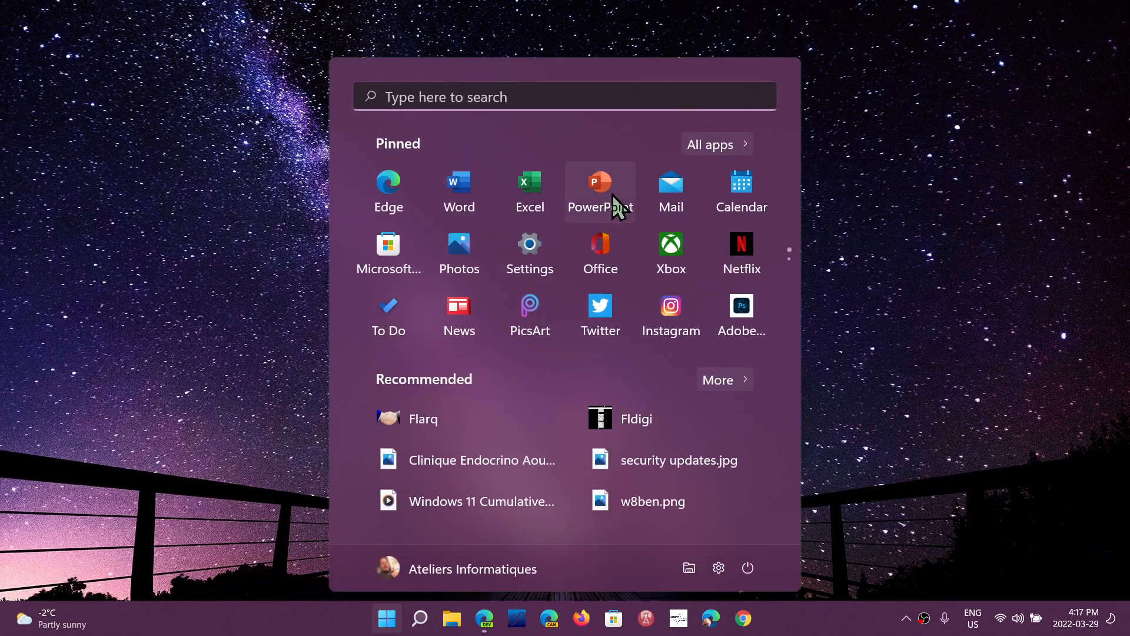
click(530, 247)
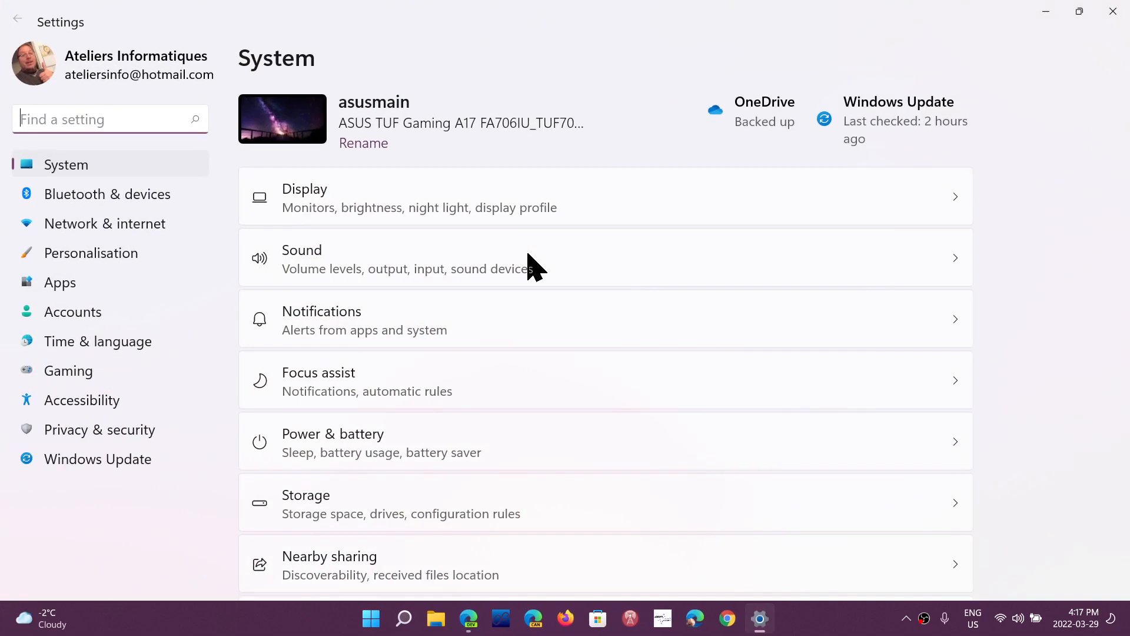
click(59, 282)
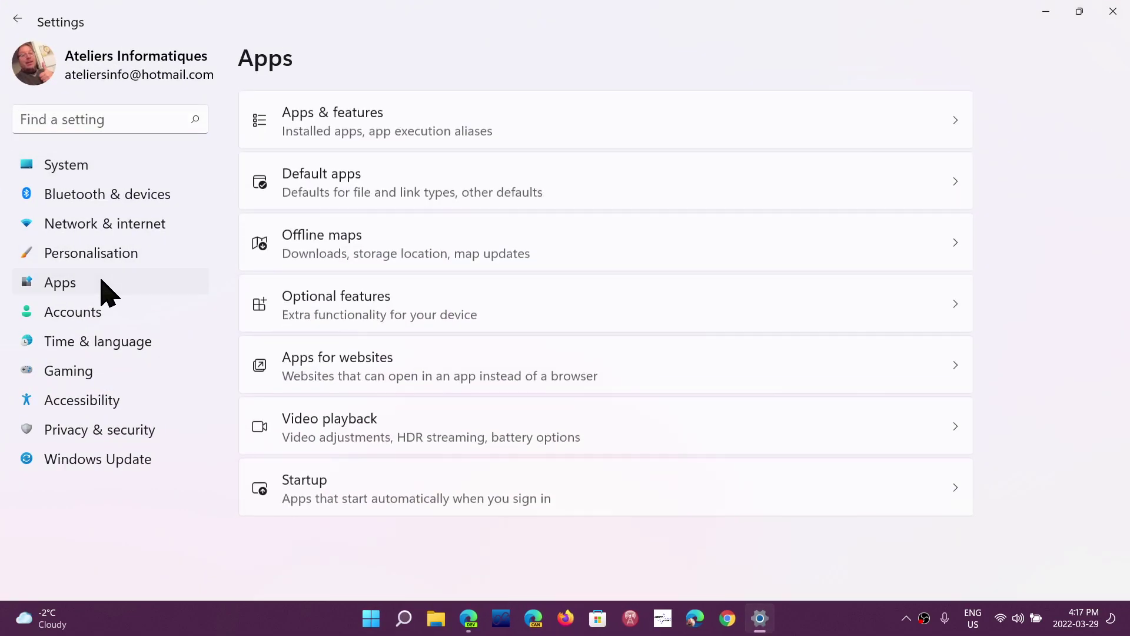
click(321, 174)
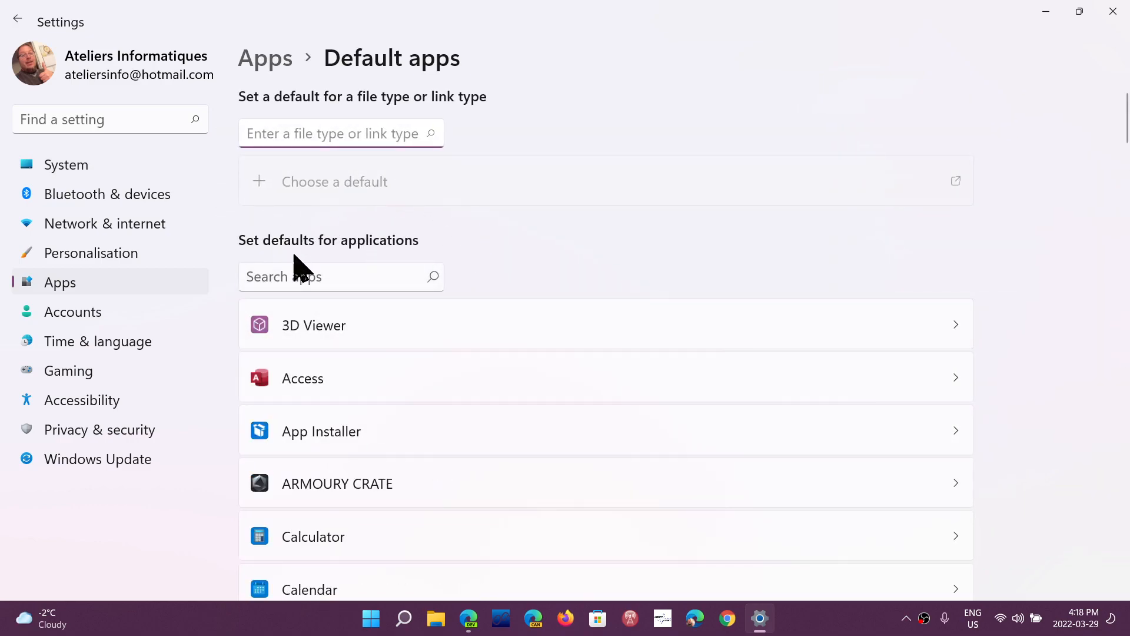
click(328, 277)
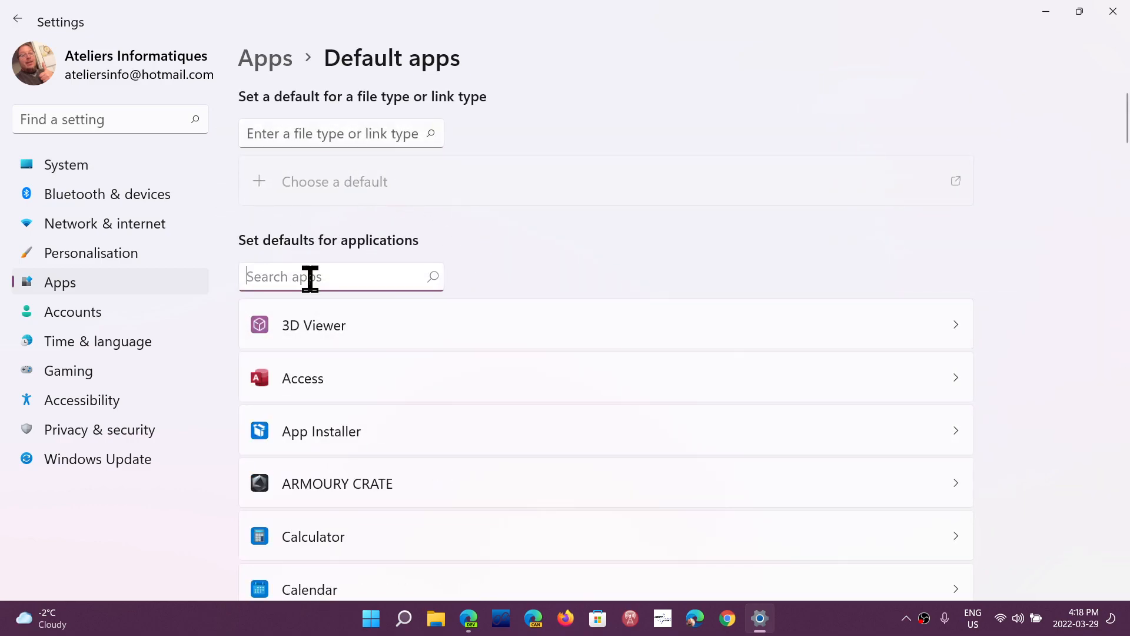
text(chrome)
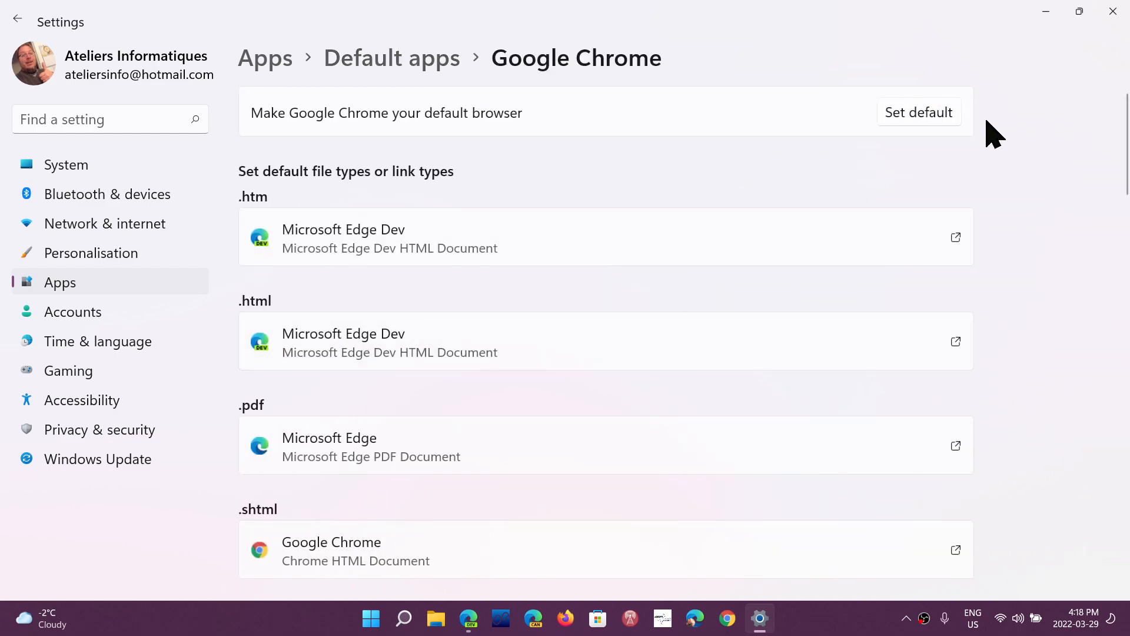
mouse_move(908, 151)
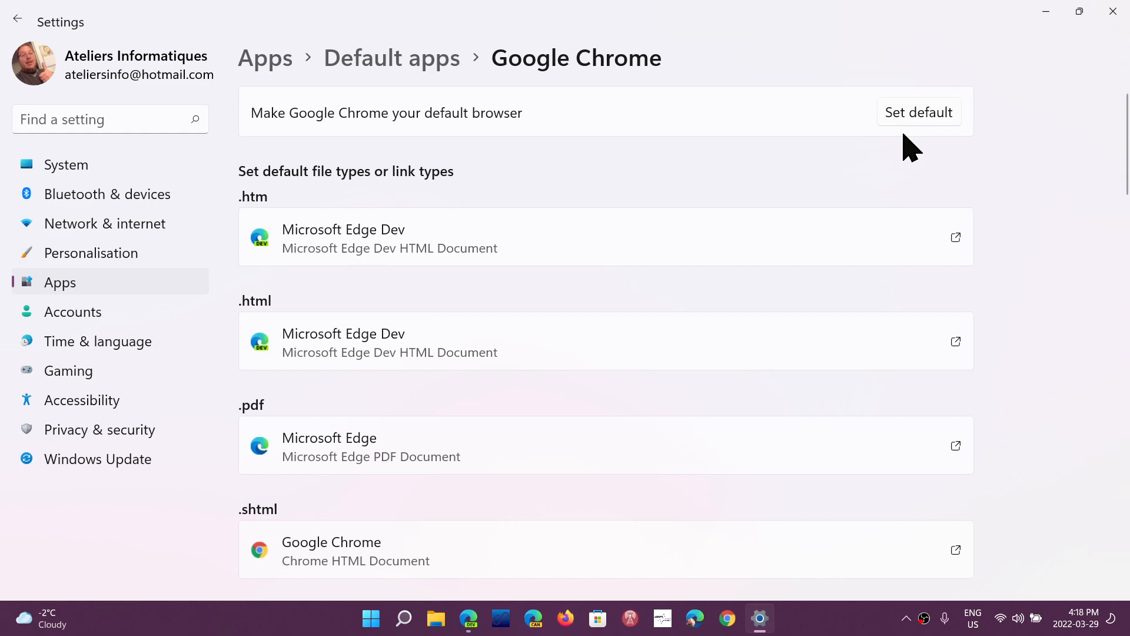
mouse_move(911, 139)
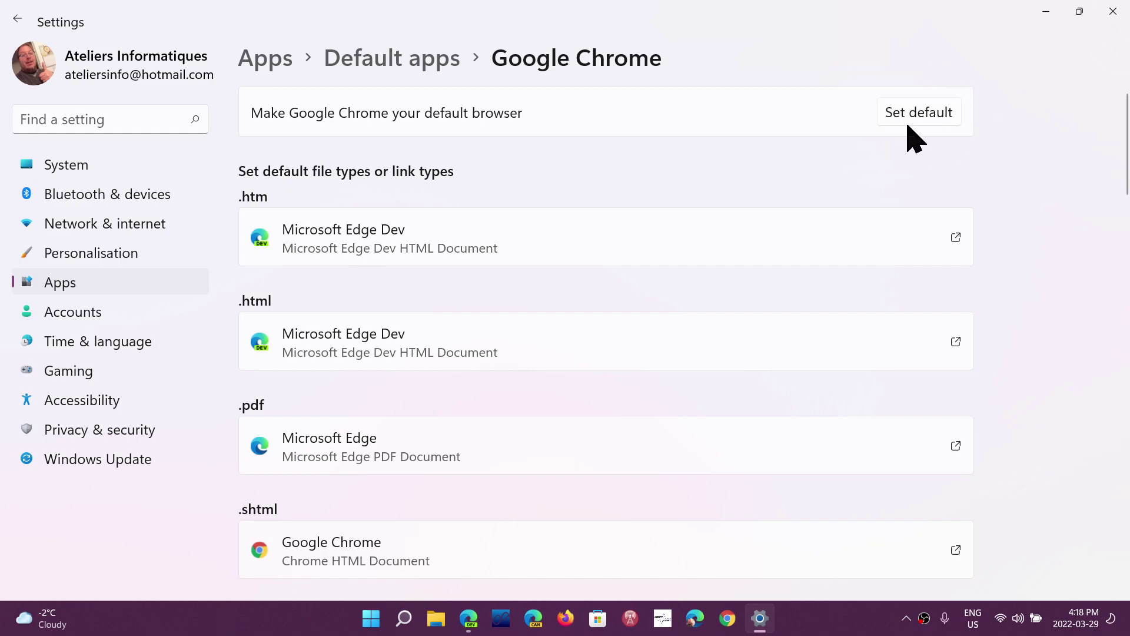
click(918, 111)
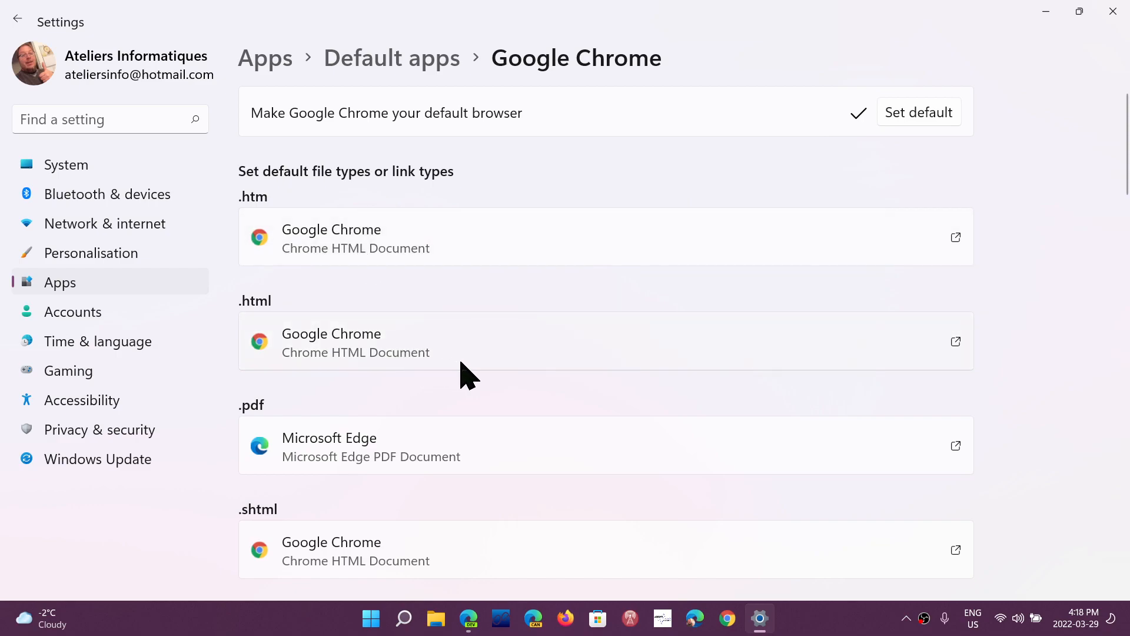
scroll(down, 3)
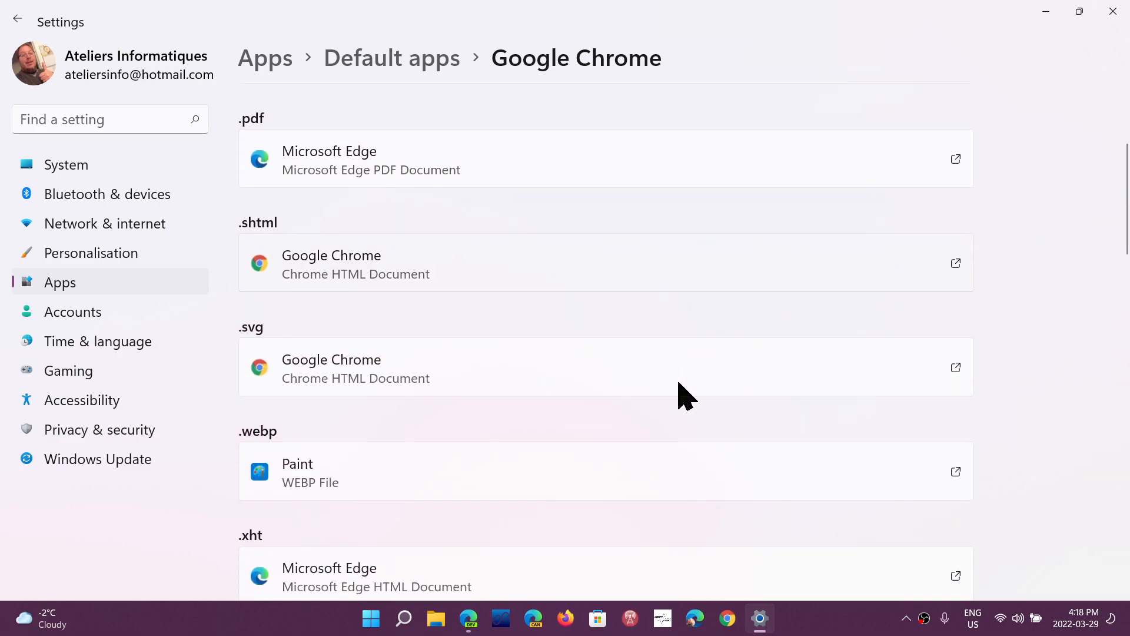
scroll(down, 3)
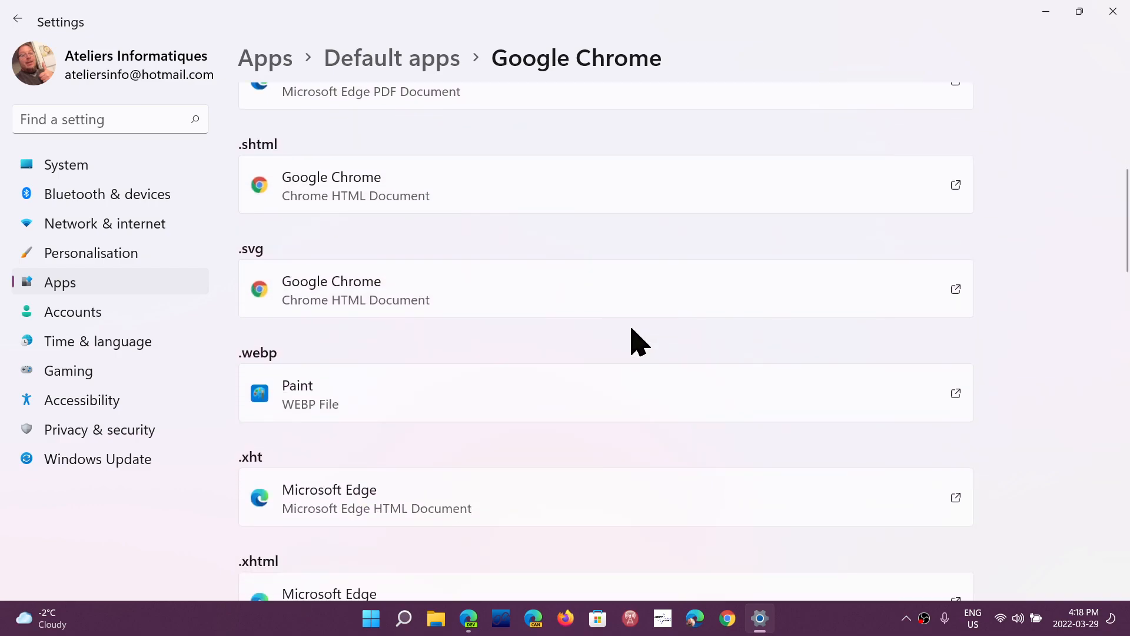
scroll(down, 3)
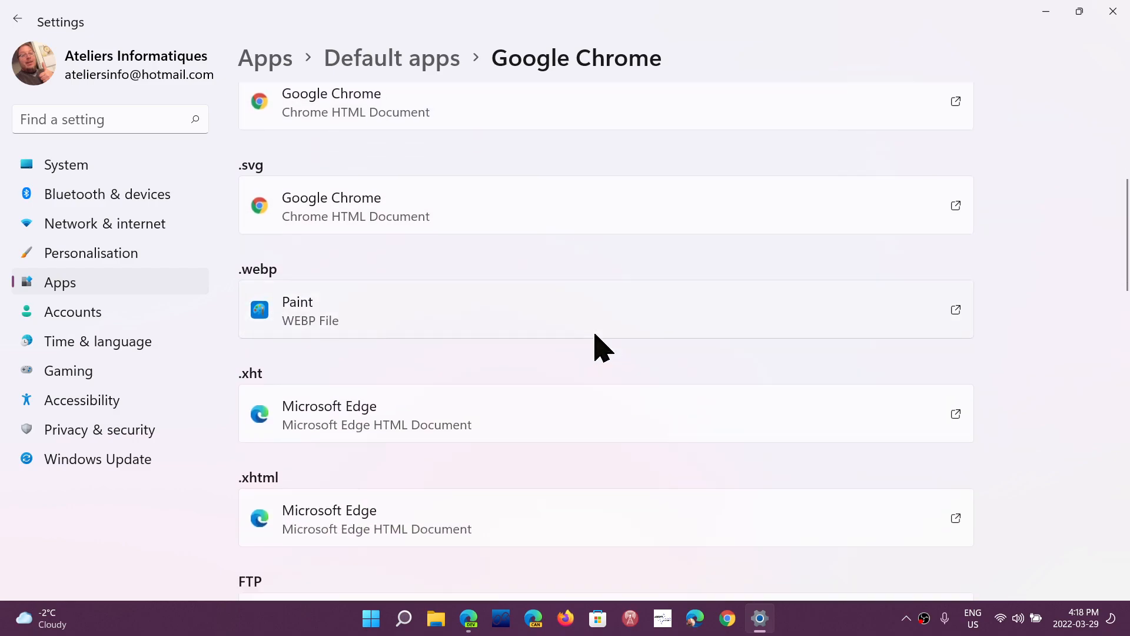
scroll(down, 3)
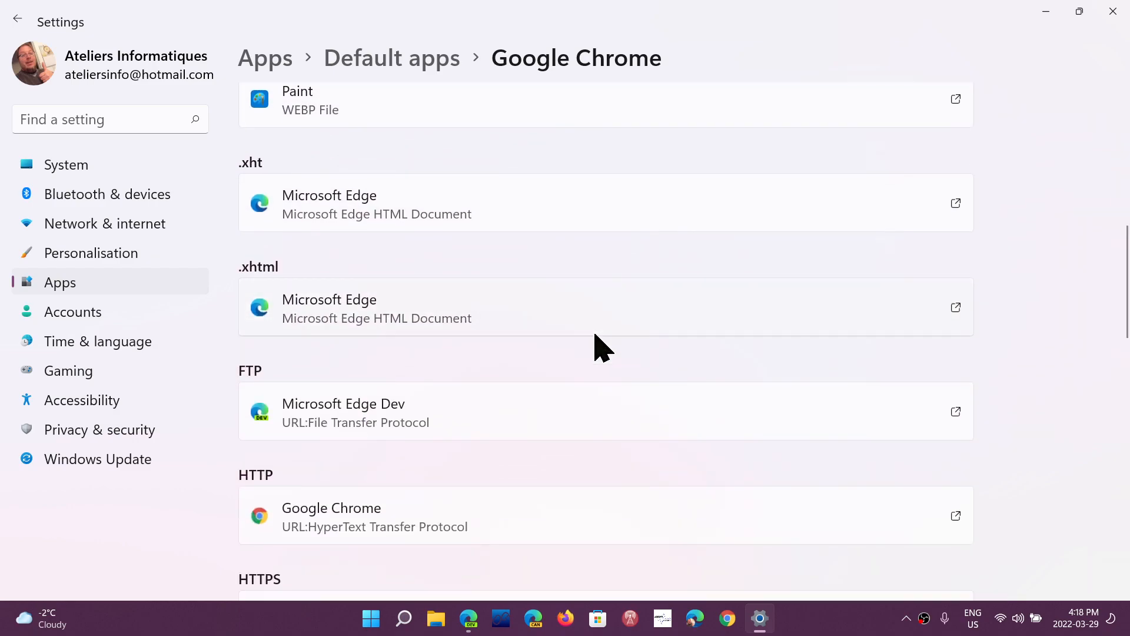
scroll(down, 3)
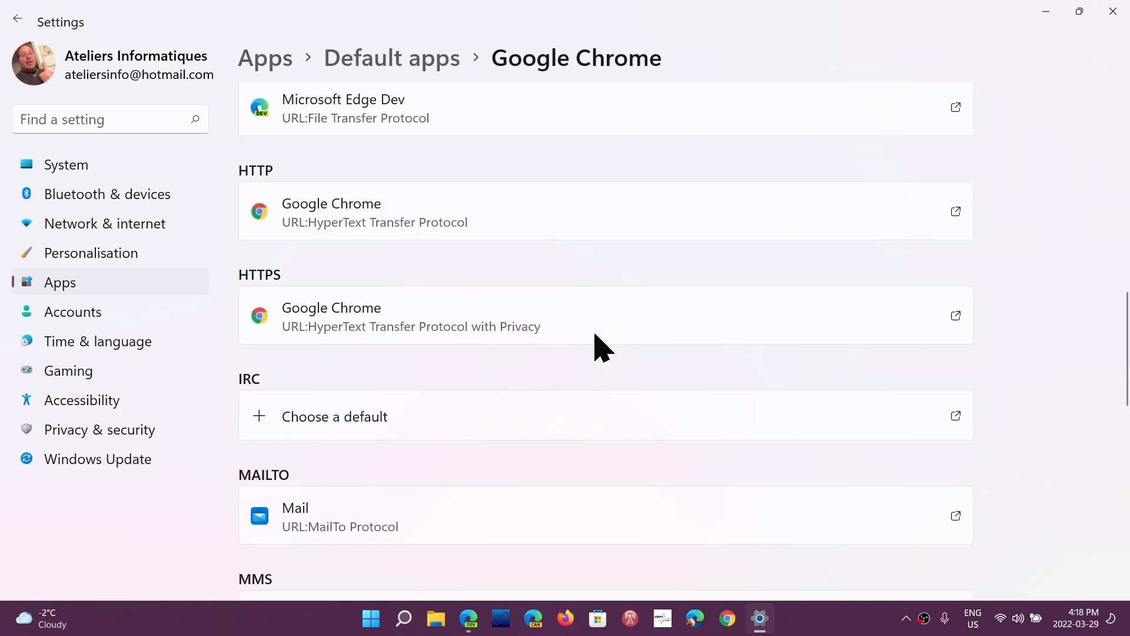
scroll(down, 3)
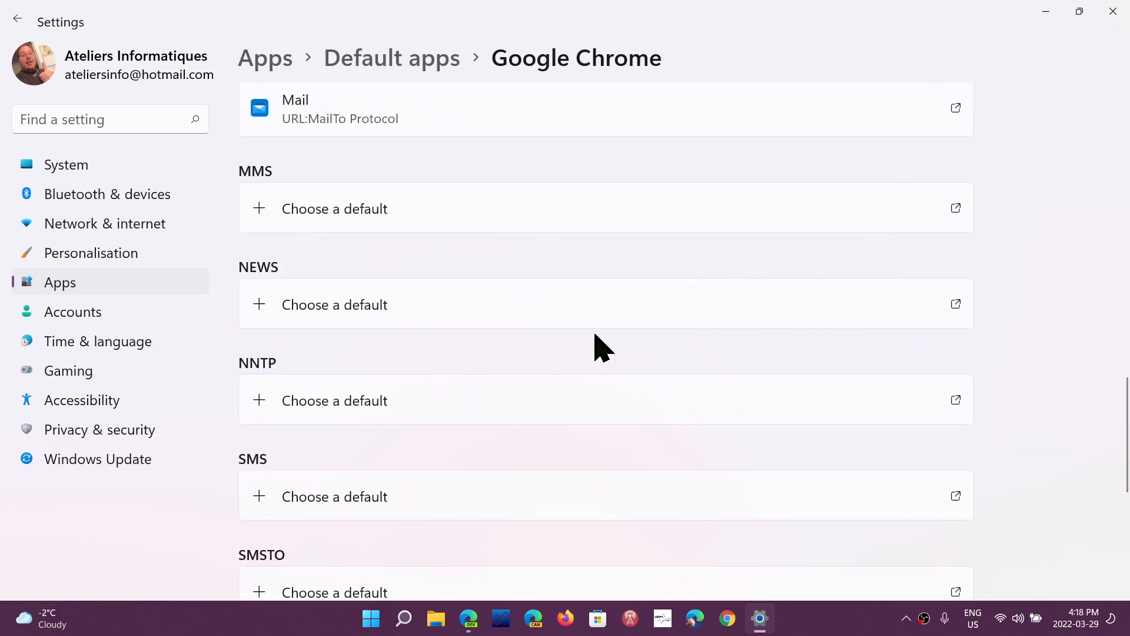
scroll(up, 3)
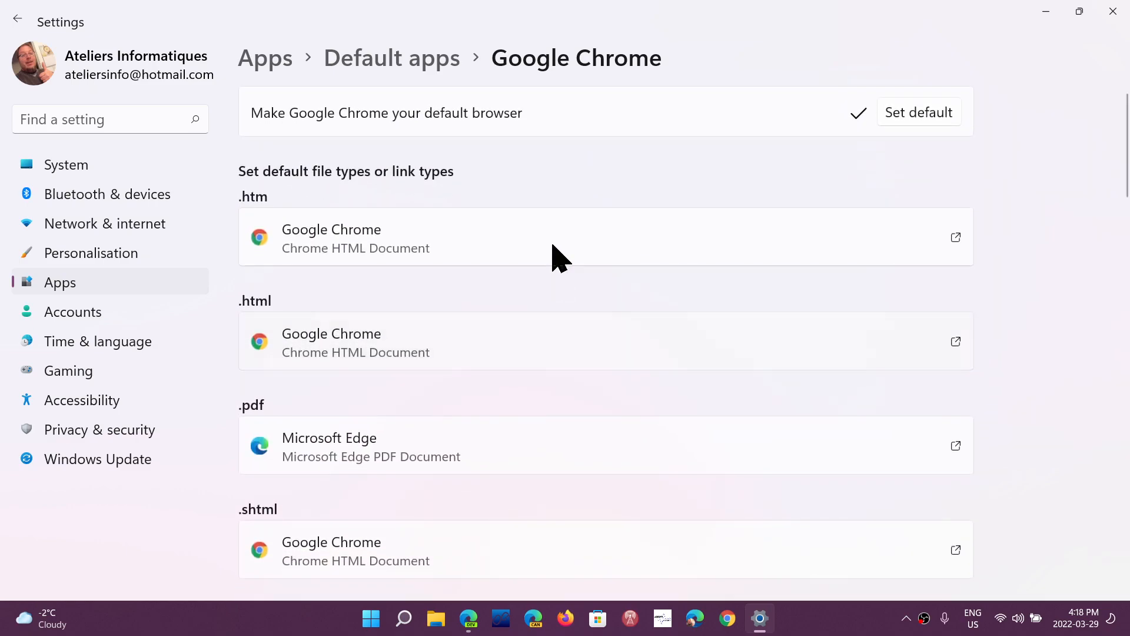
mouse_move(728, 271)
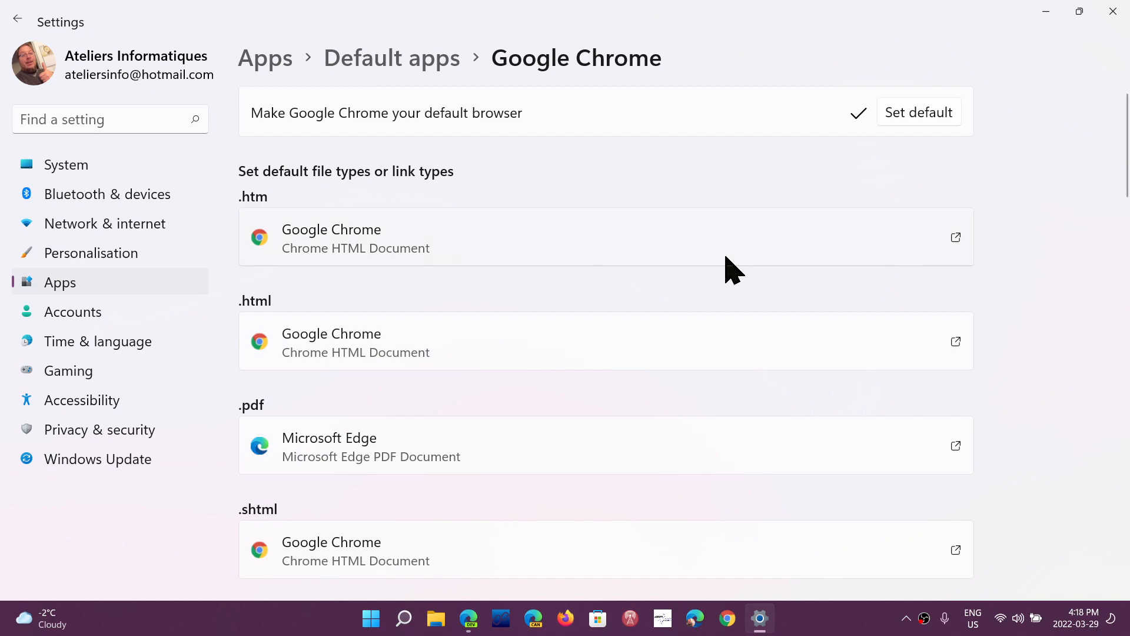
mouse_move(1112, 10)
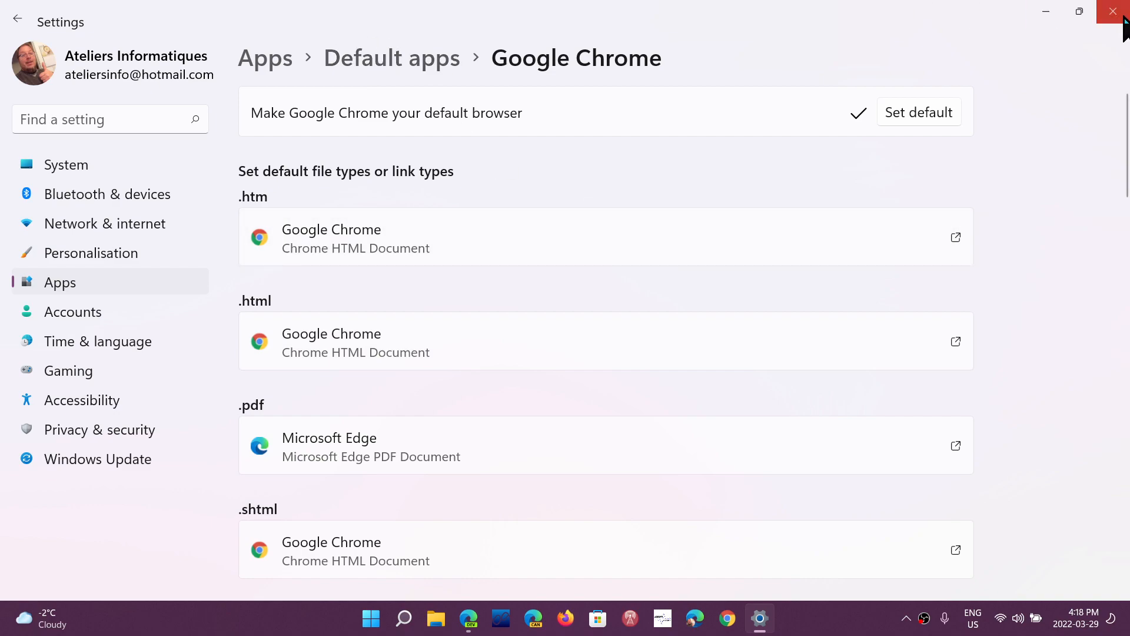
Restart Settings, return to Apps > Default apps and filter the list by 'edge'
click(371, 618)
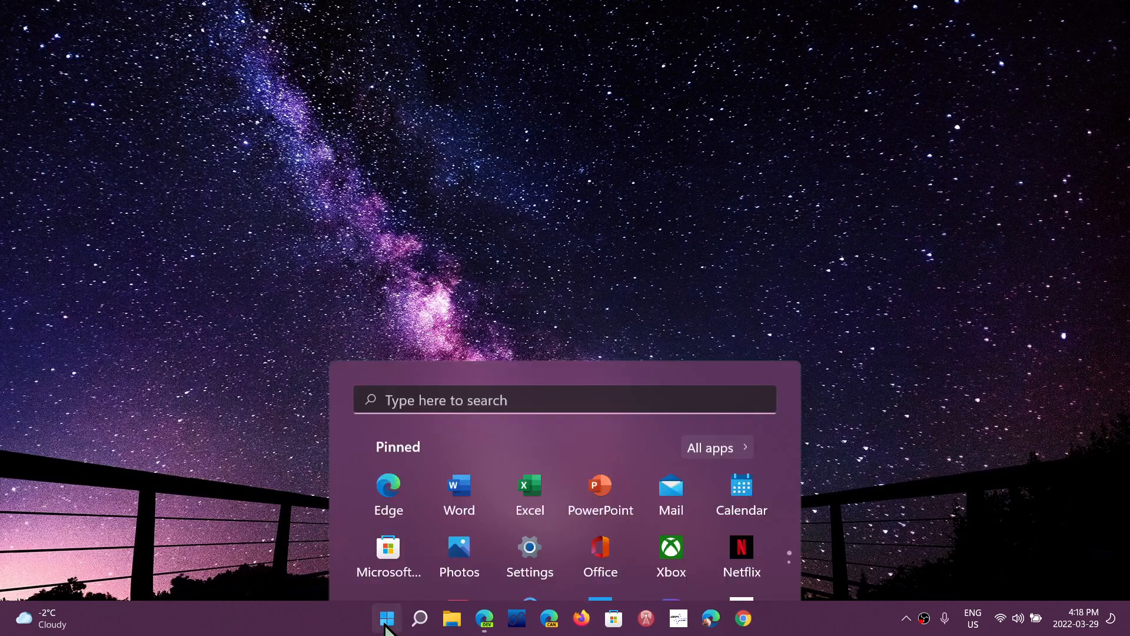
click(530, 546)
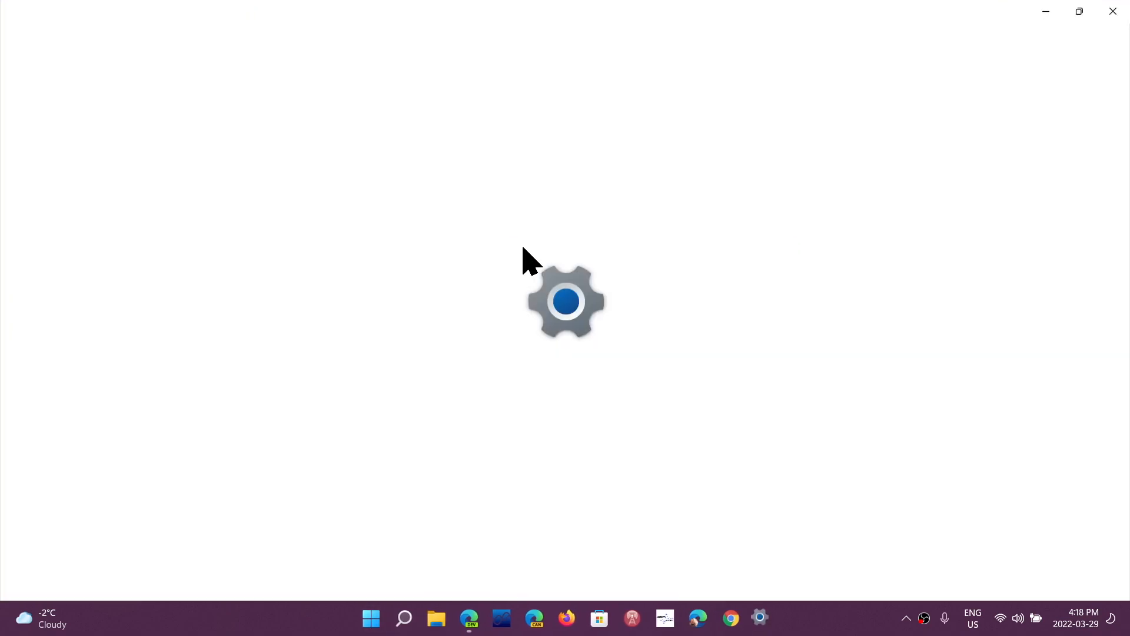
click(760, 617)
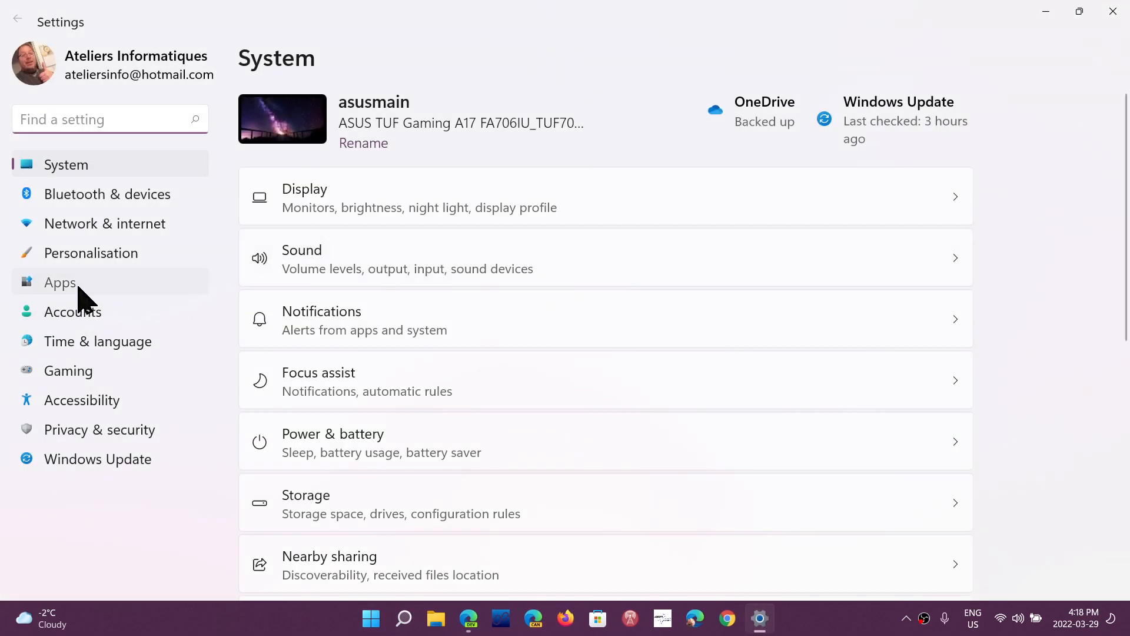
click(58, 283)
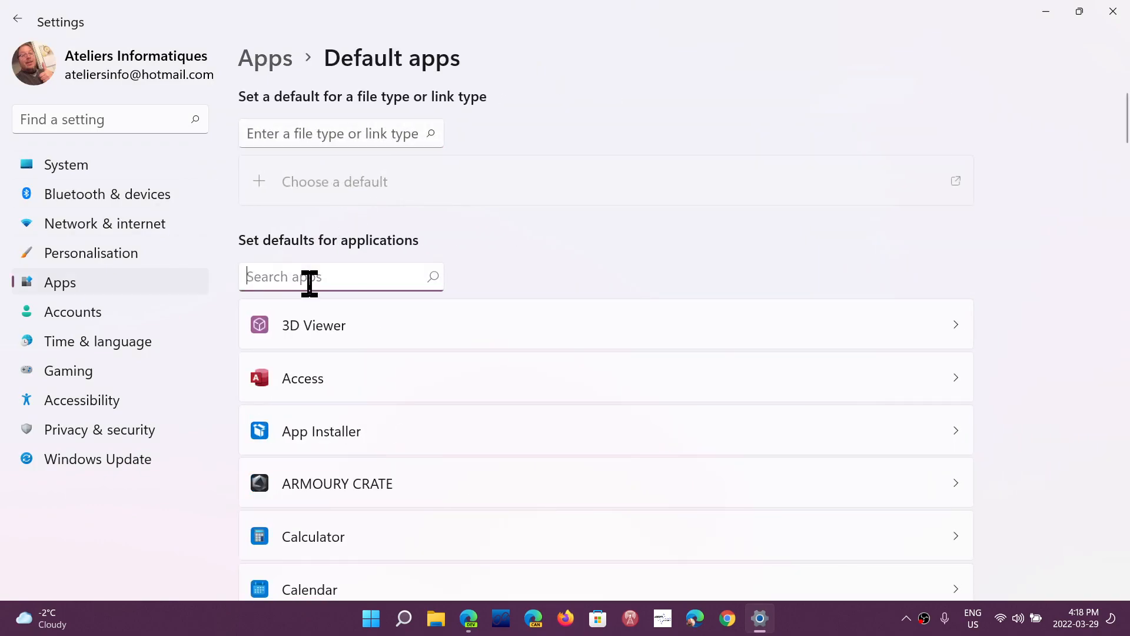
text(edge)
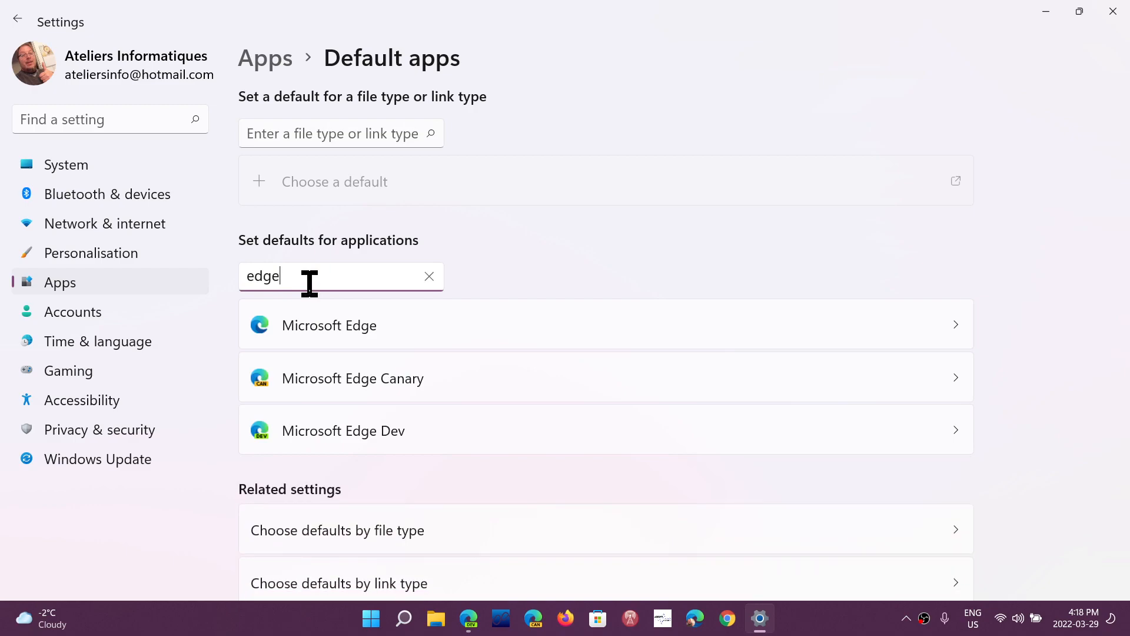
Set Microsoft Edge Dev as default, confirm .htm/.html now use it, and close Settings
click(342, 431)
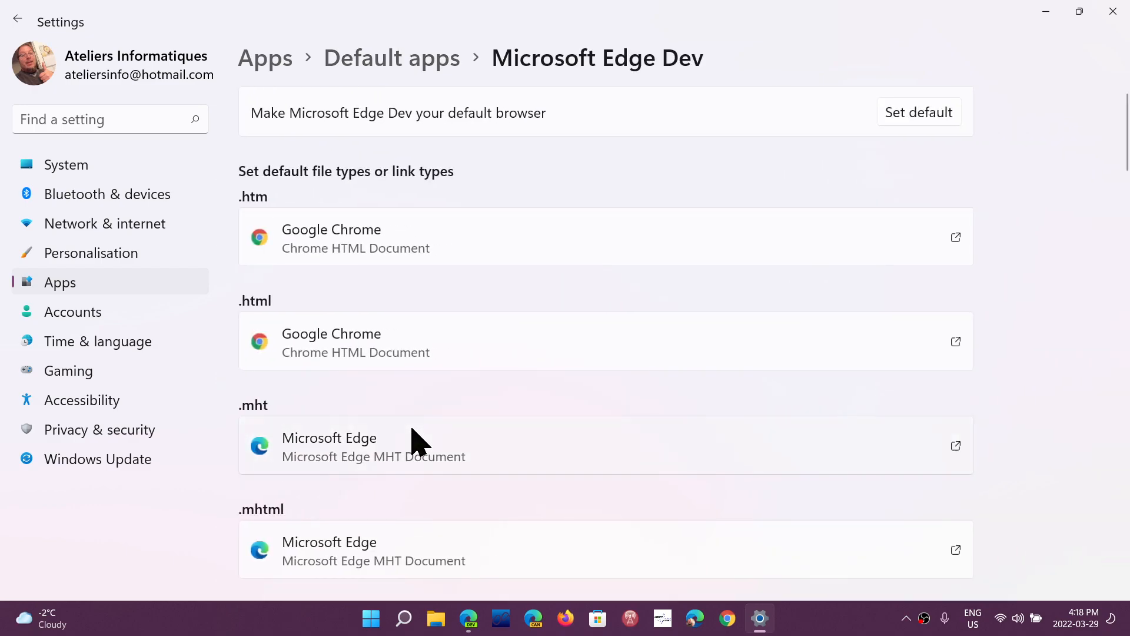
mouse_move(923, 120)
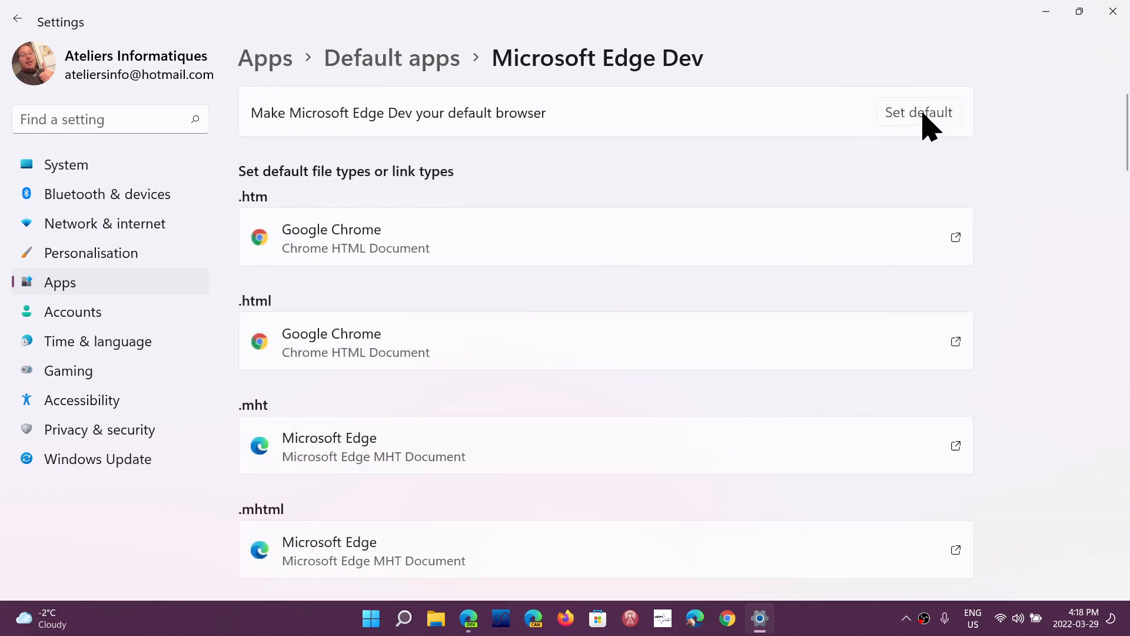
click(918, 111)
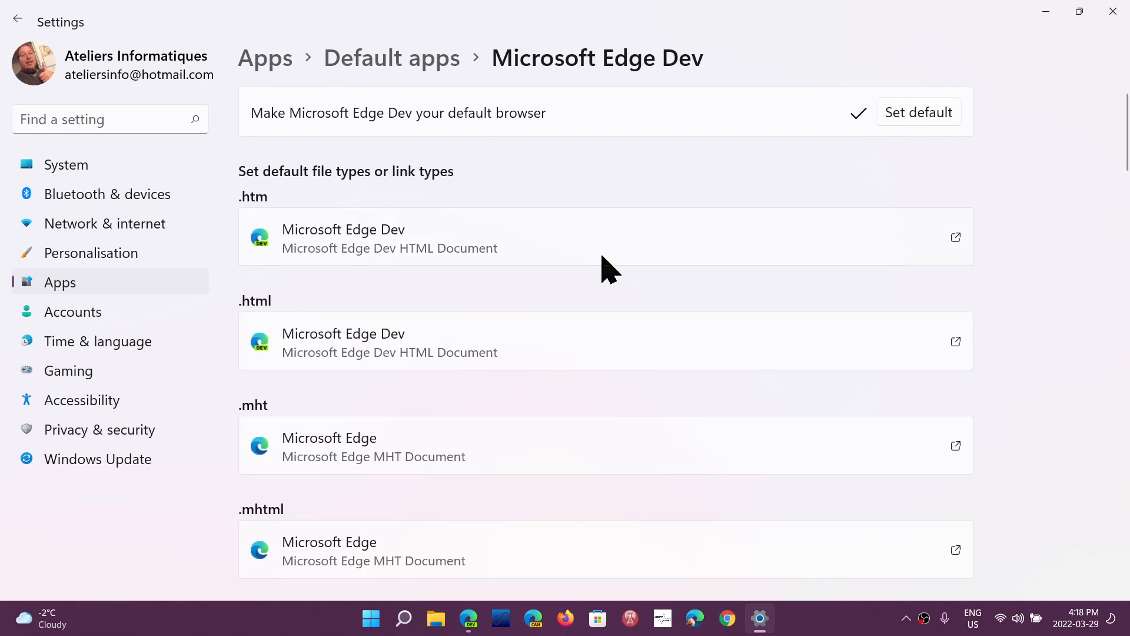
scroll(down, 3)
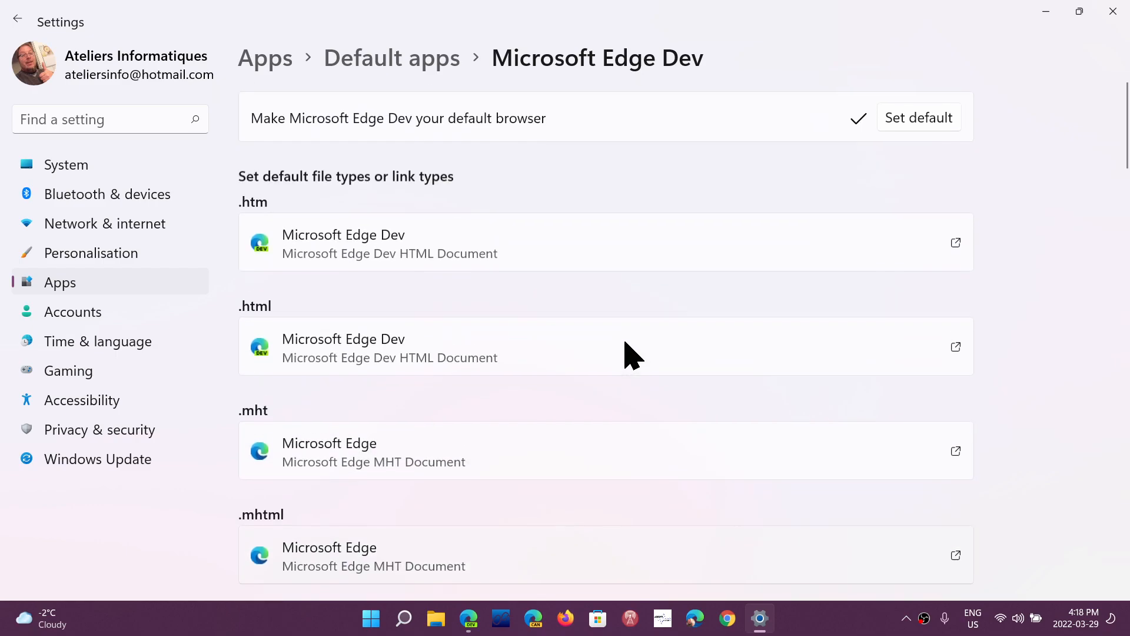
scroll(down, 3)
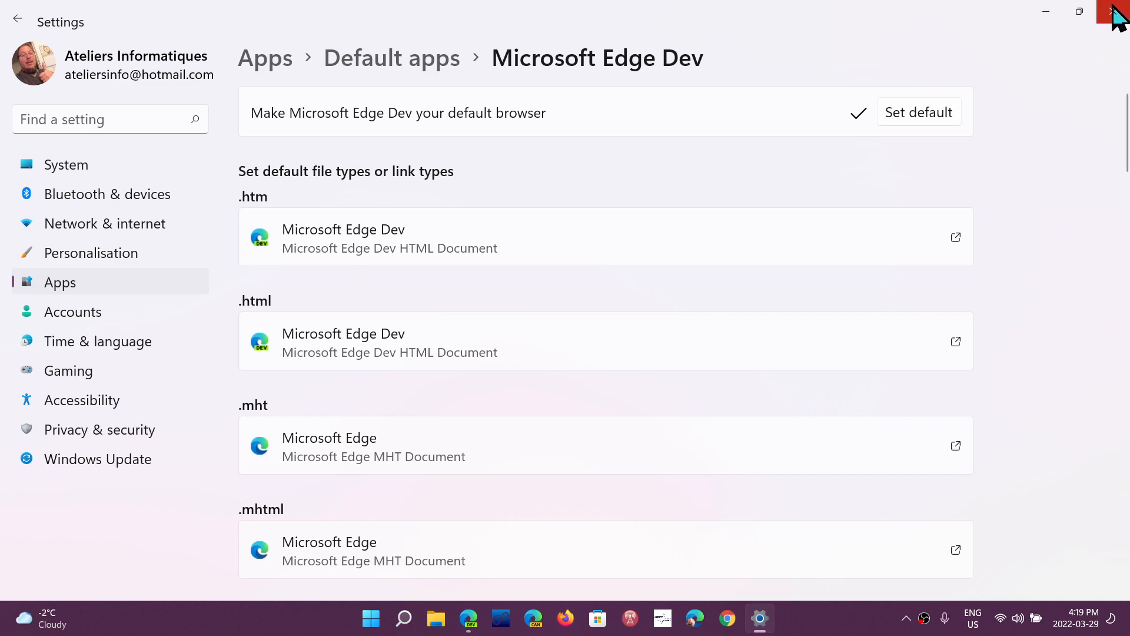
click(1109, 11)
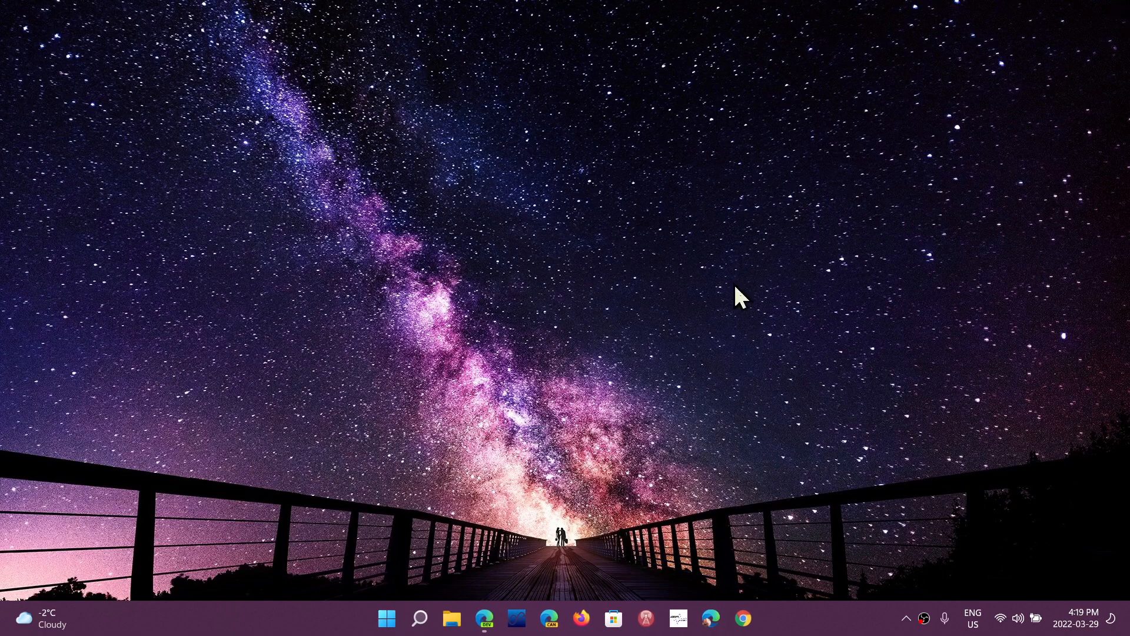
mouse_move(712, 319)
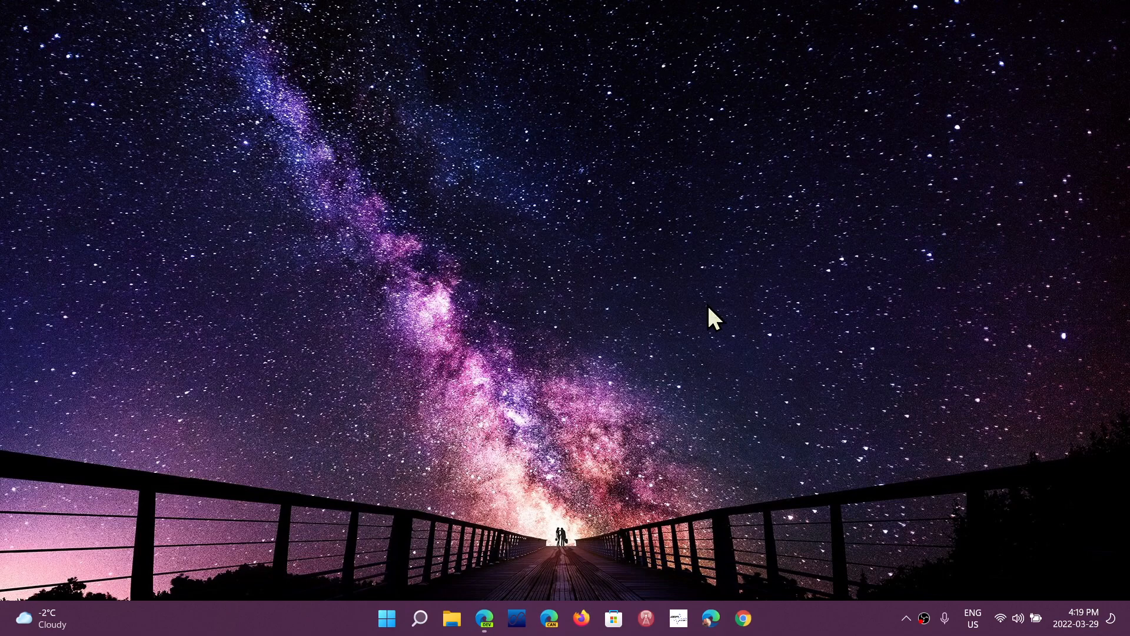